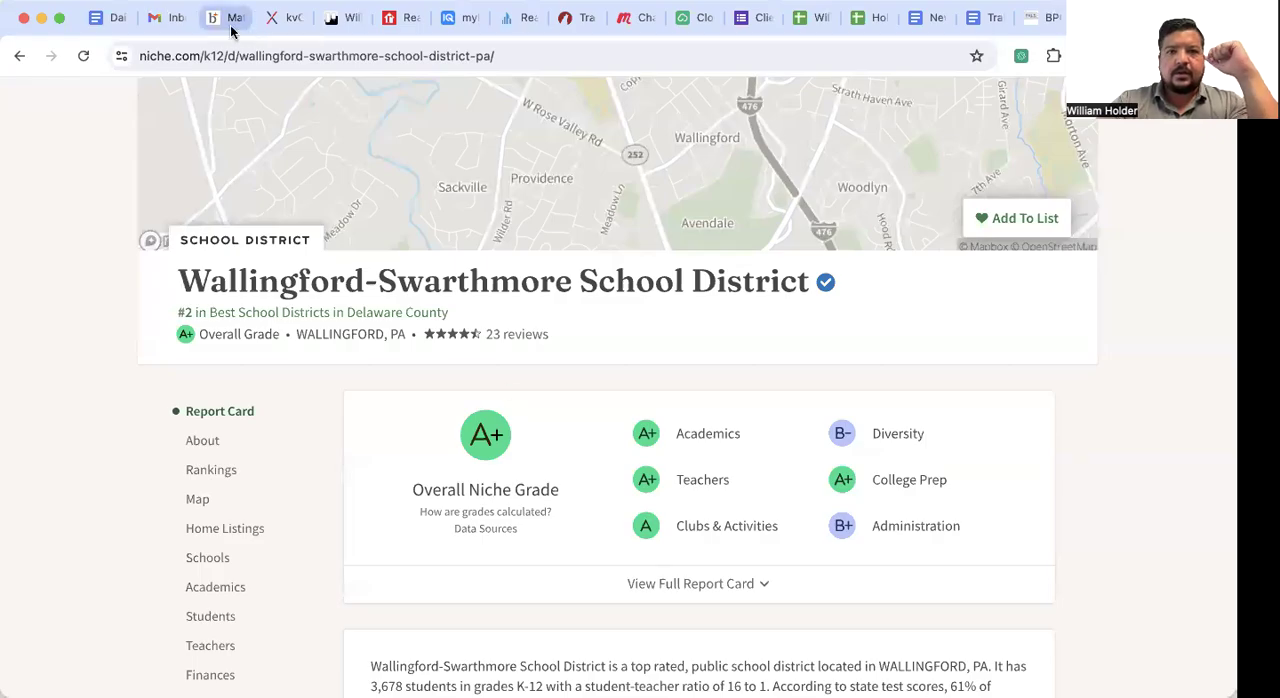
pyautogui.click(226, 18)
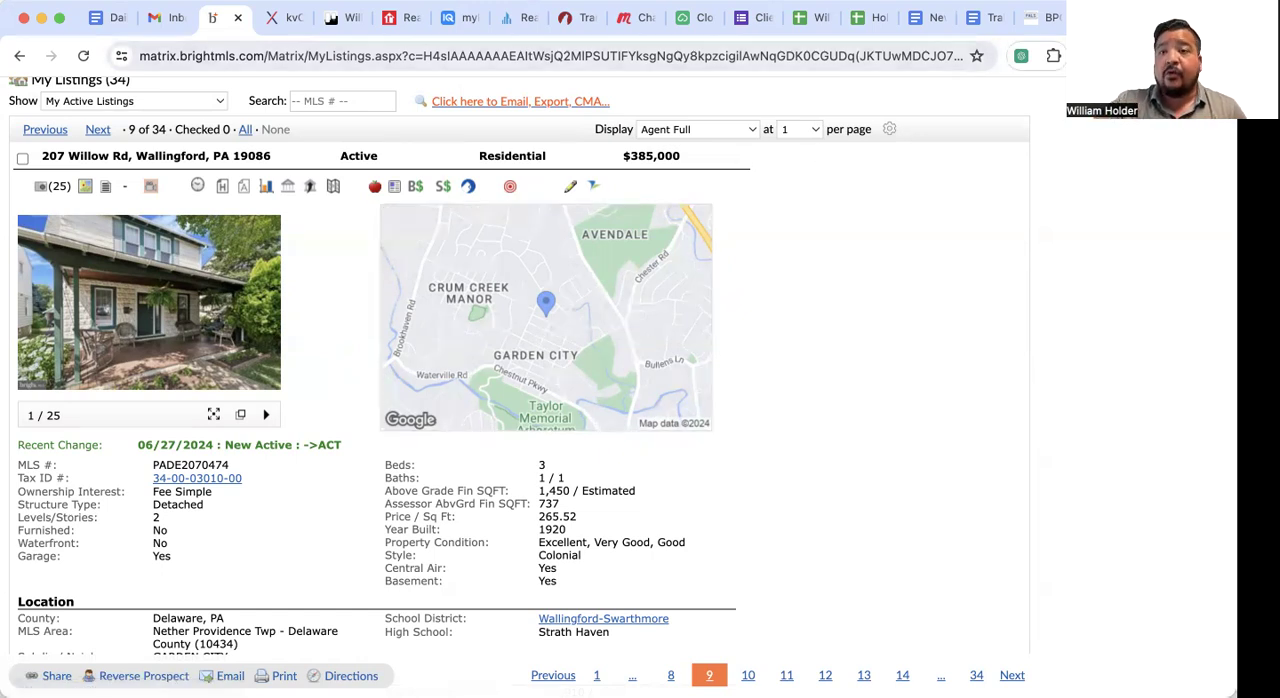
# Bring up the listing's main front-porch photo in the enlarged gallery viewer
pyautogui.click(604, 618)
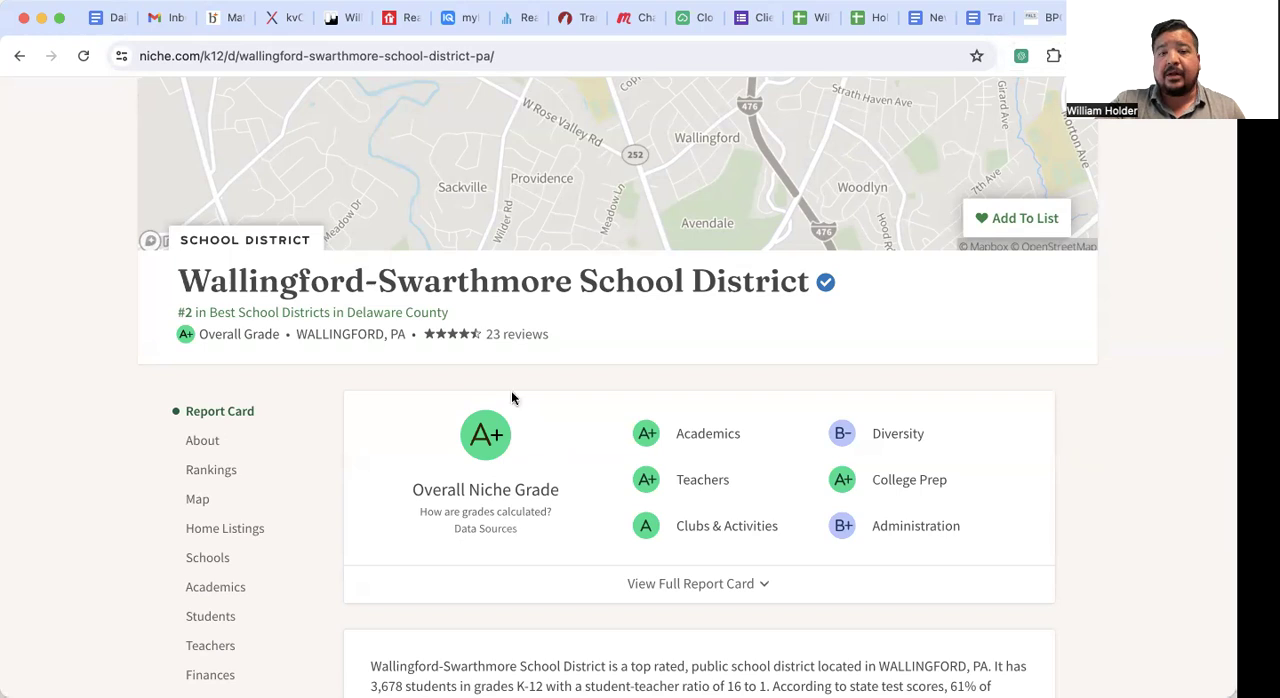
pyautogui.moveTo(556, 428)
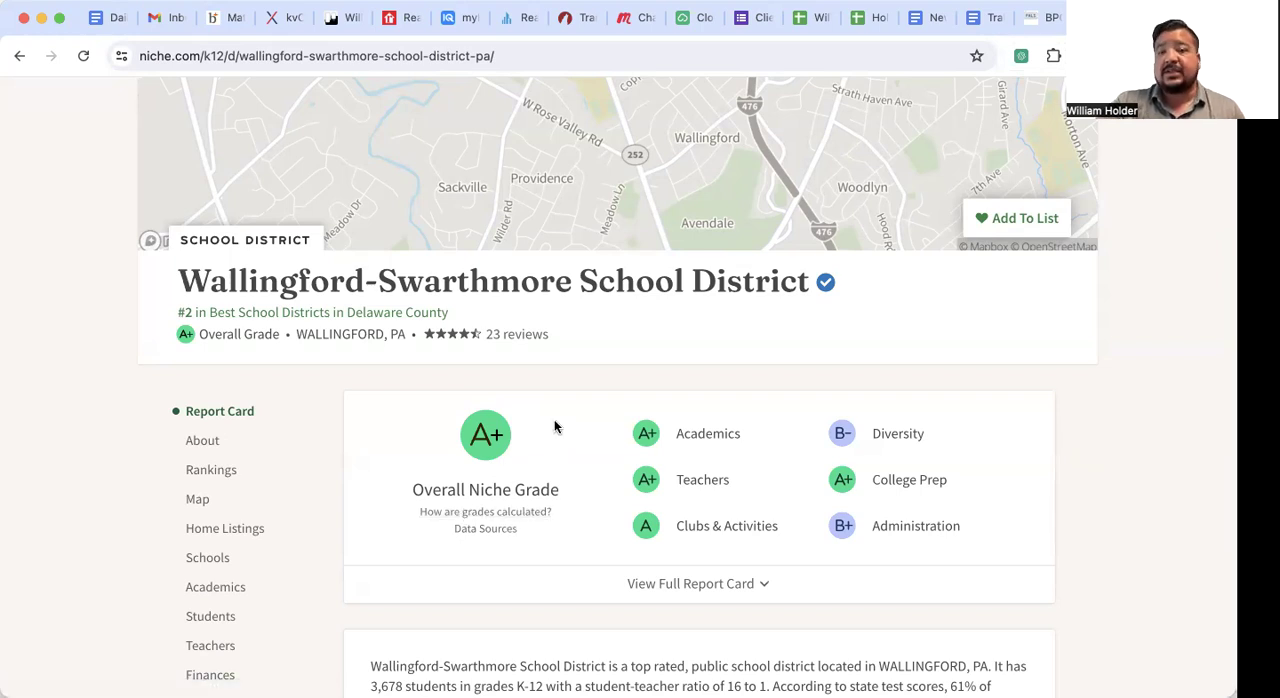
pyautogui.moveTo(358, 328)
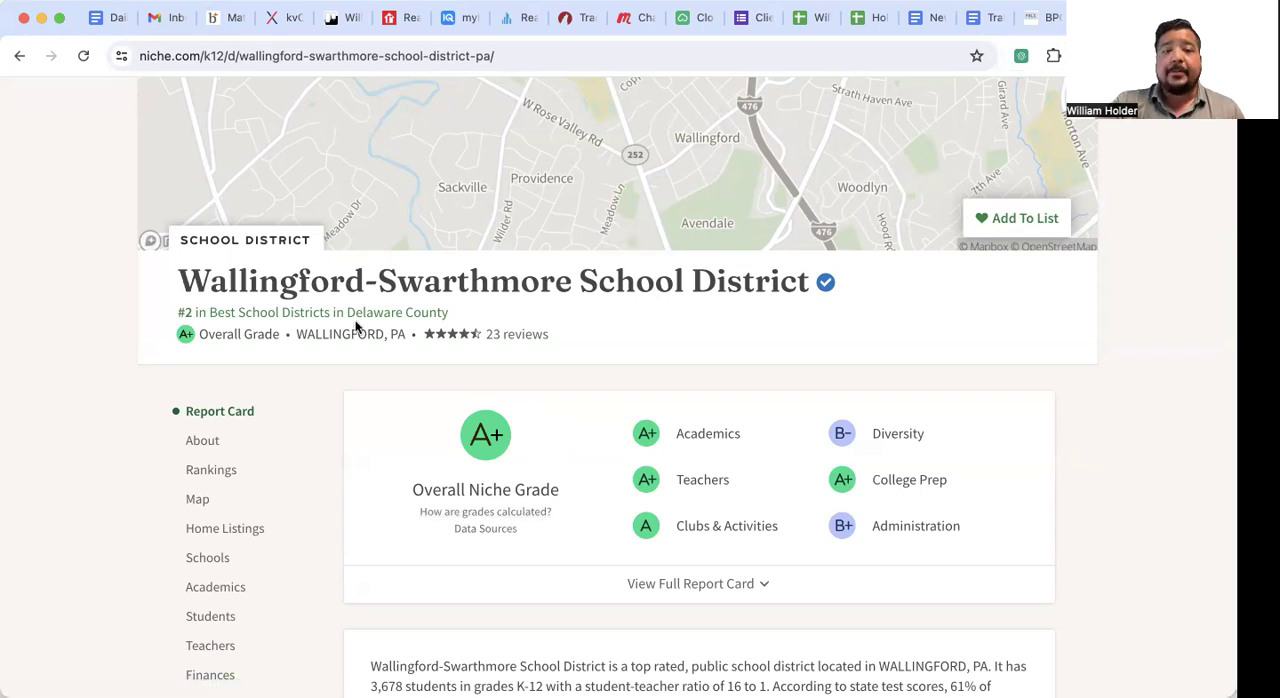
pyautogui.moveTo(518, 452)
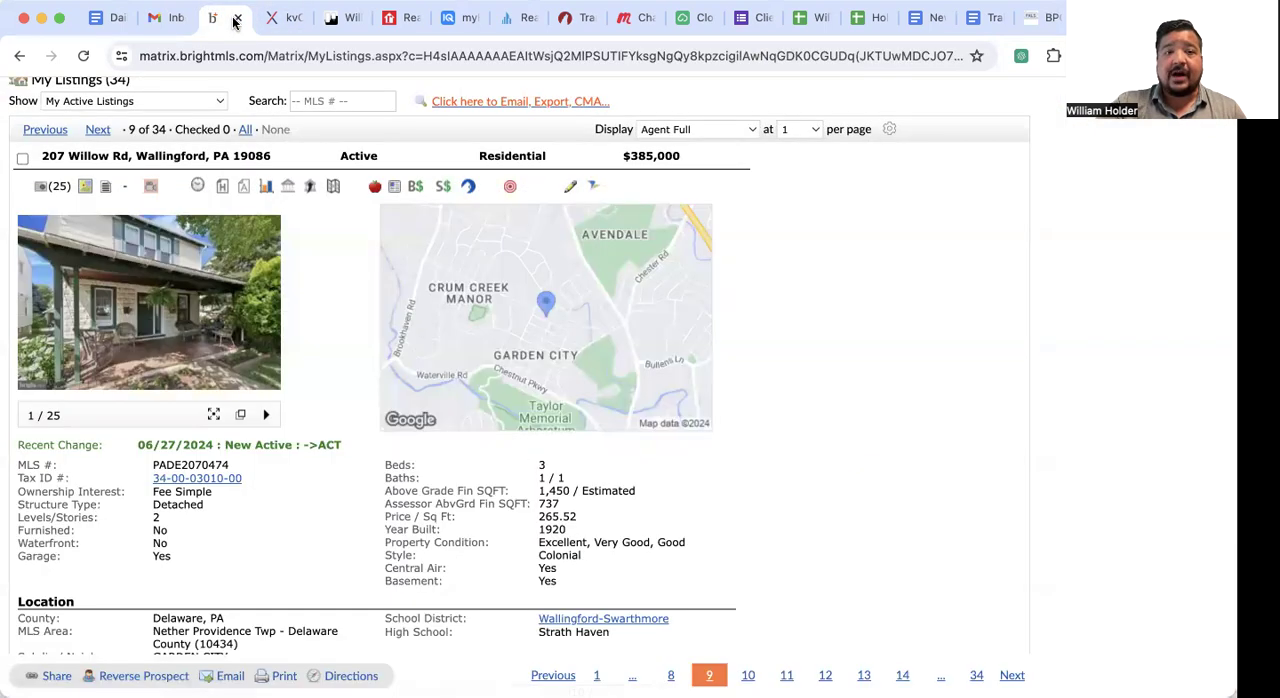
pyautogui.moveTo(866, 336)
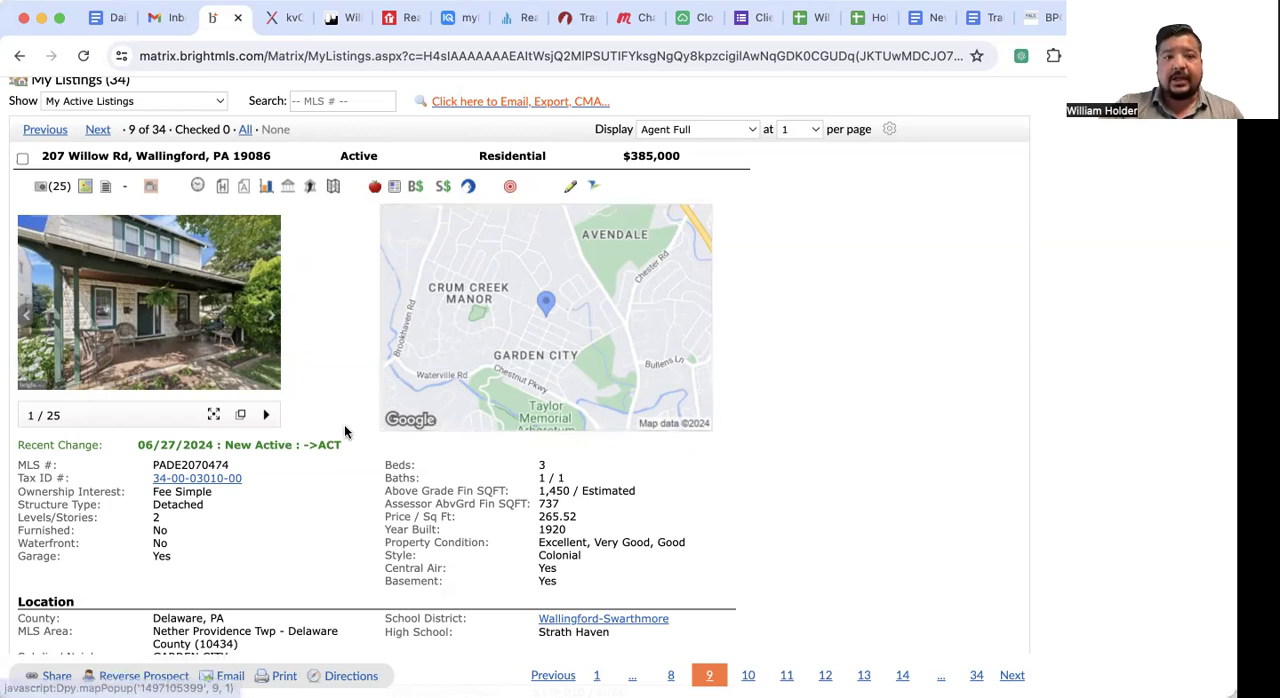
pyautogui.moveTo(348, 336)
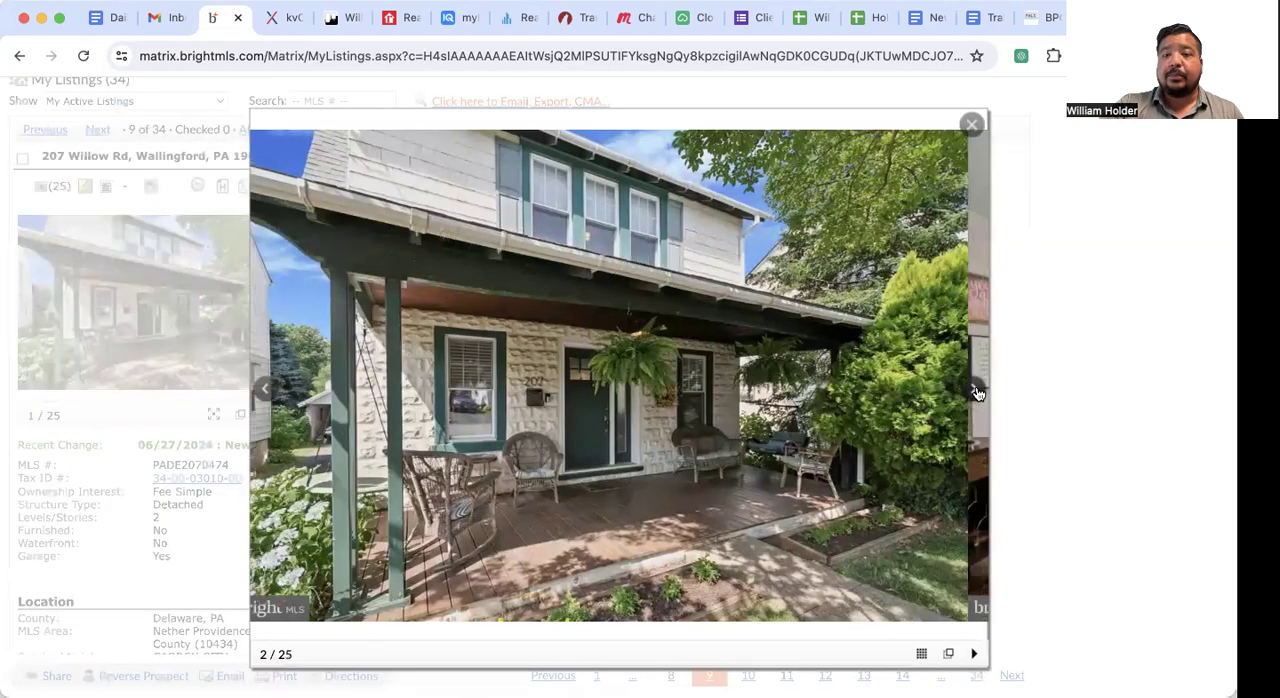
# Advance the gallery through the dining room and kitchen shots to the living room photo
pyautogui.click(976, 388)
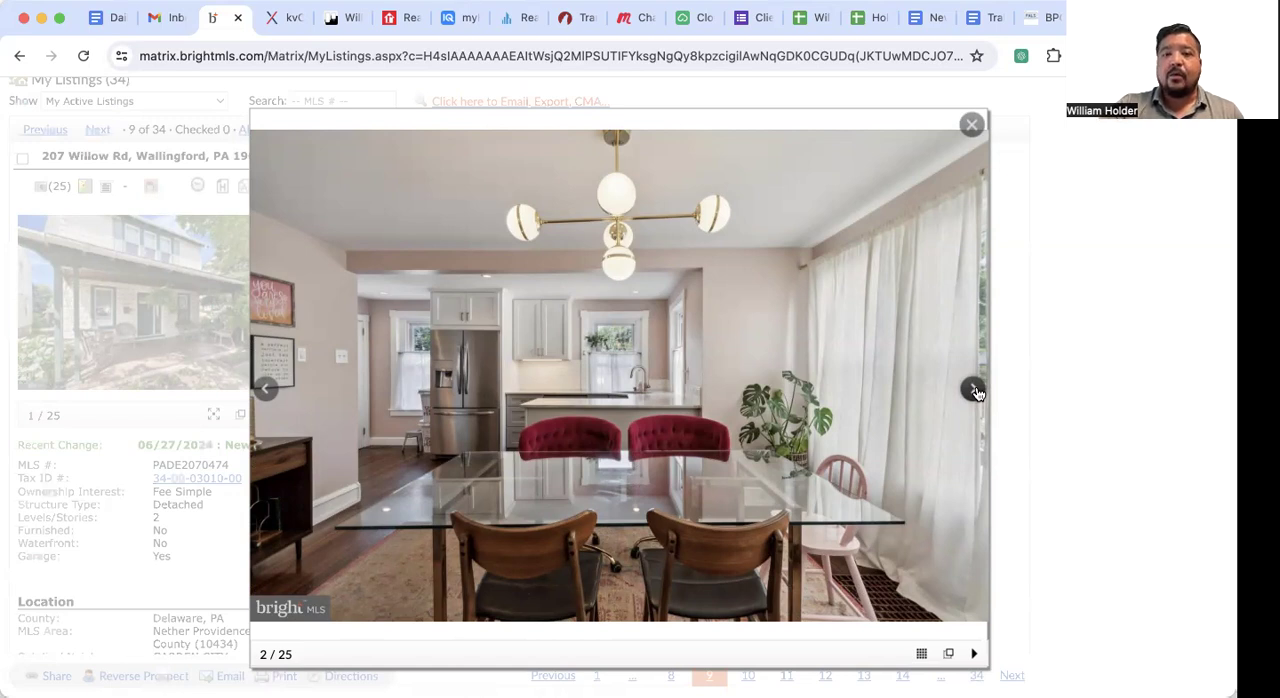
pyautogui.click(976, 388)
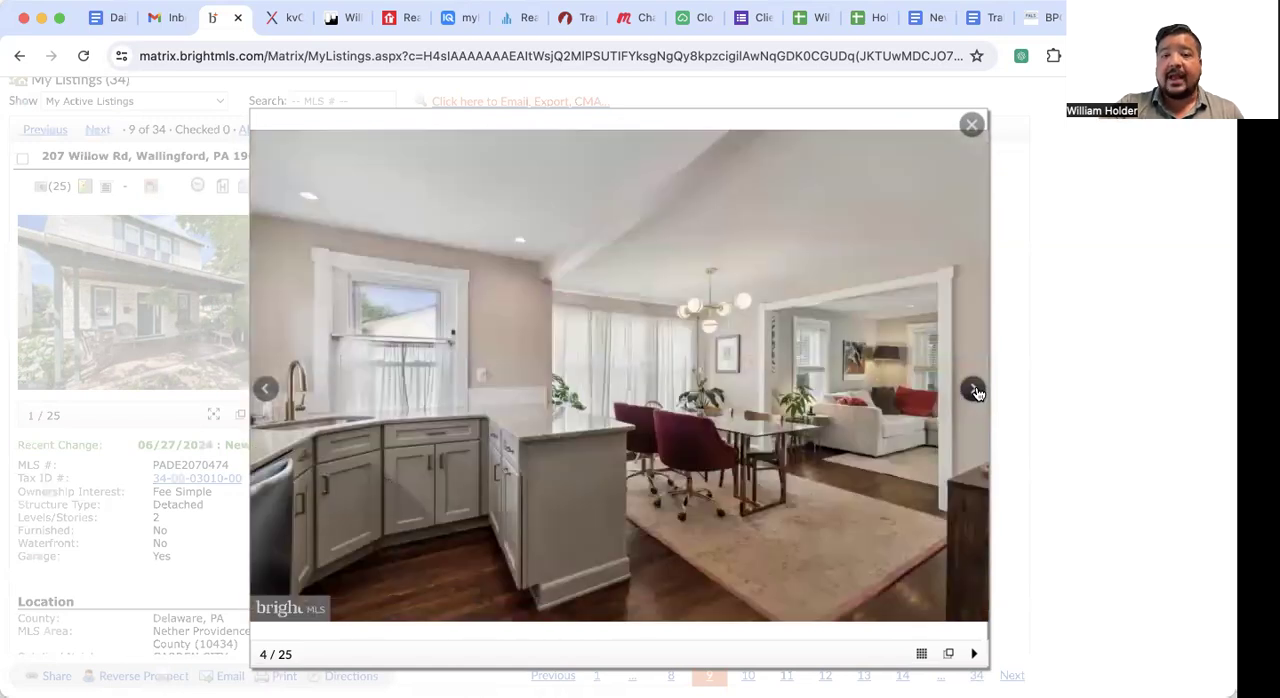
pyautogui.click(972, 388)
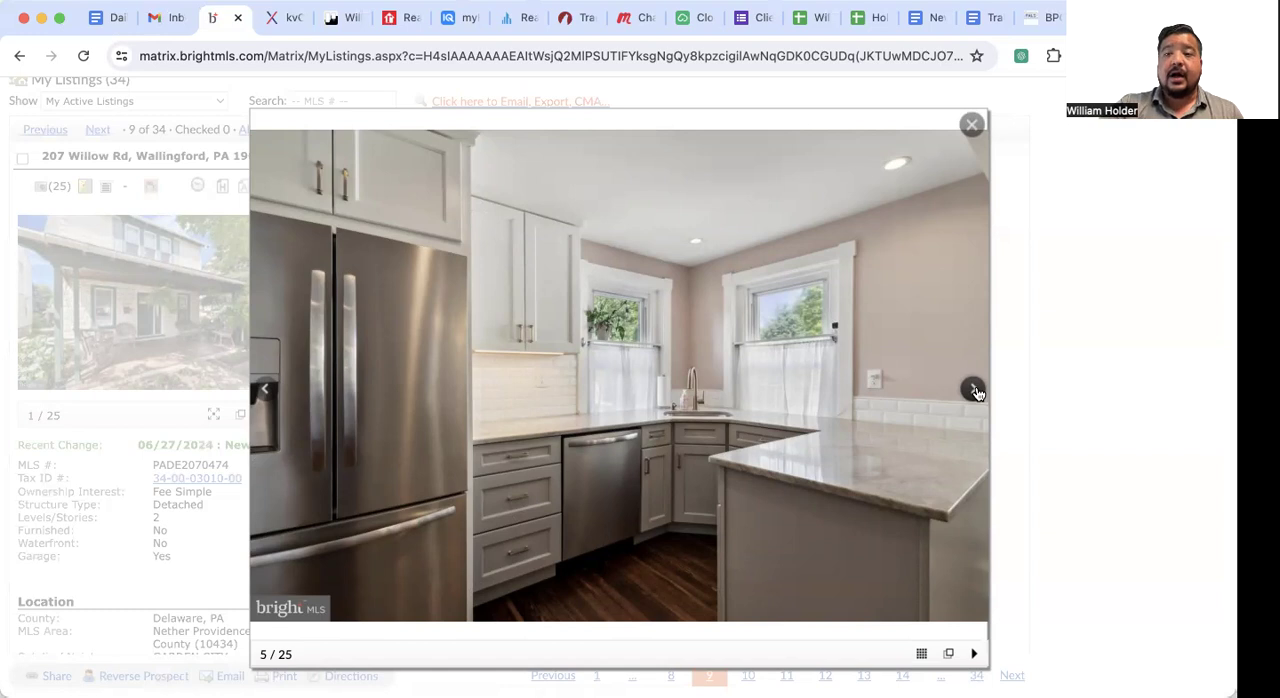
pyautogui.click(976, 388)
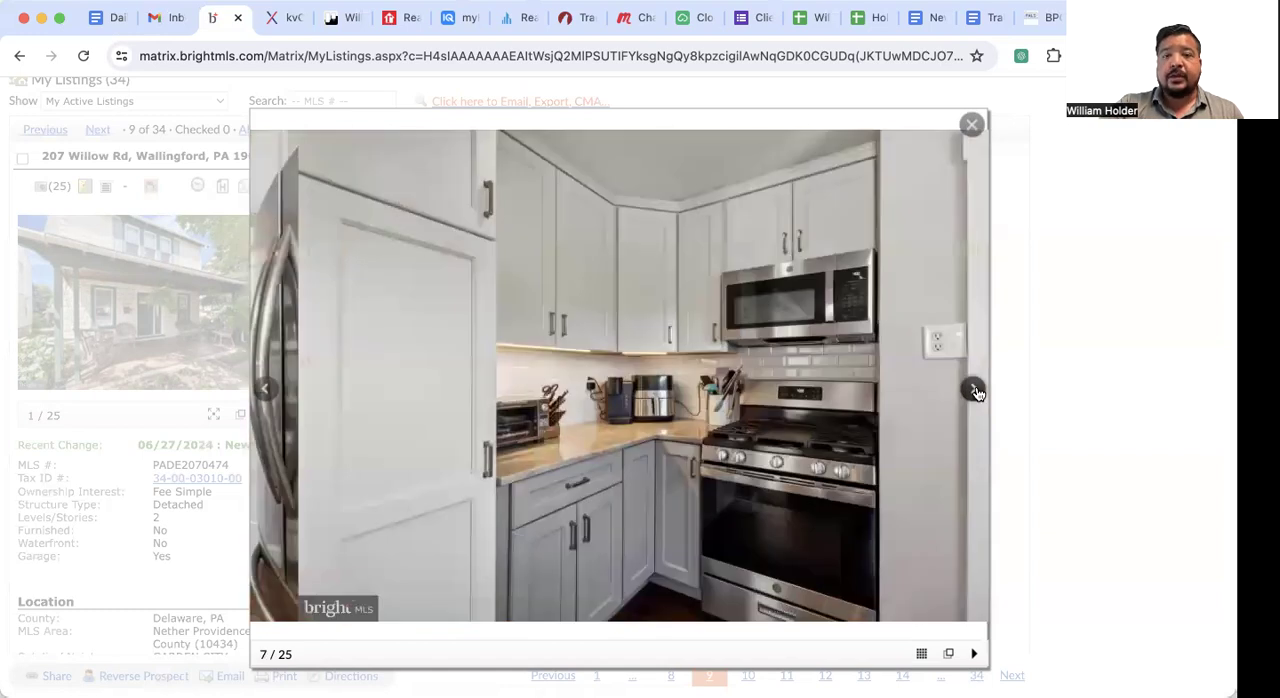
pyautogui.click(976, 388)
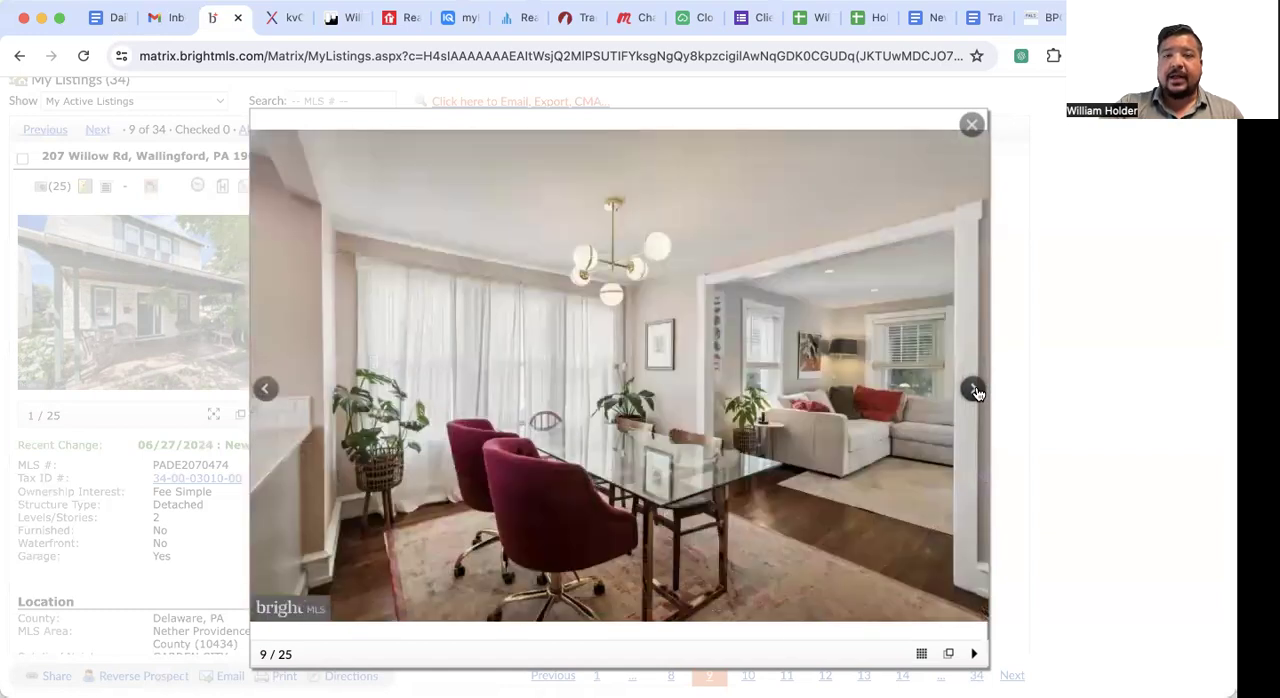
pyautogui.click(974, 388)
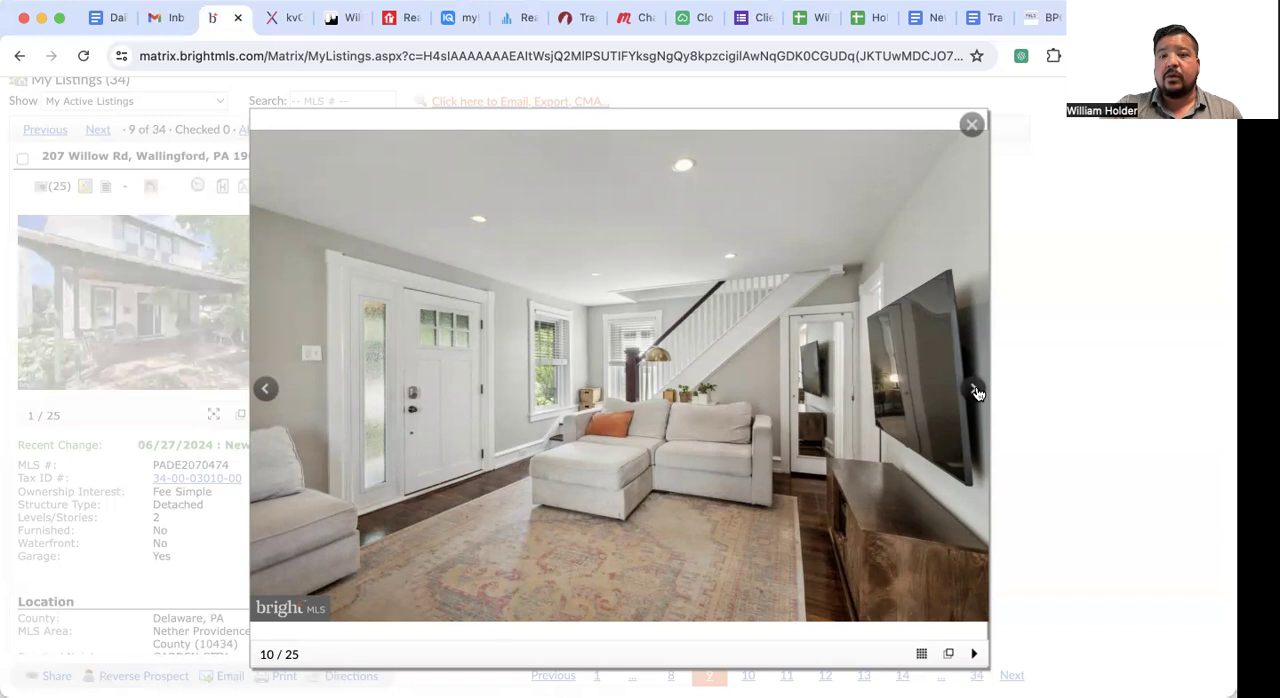
pyautogui.moveTo(1032, 236)
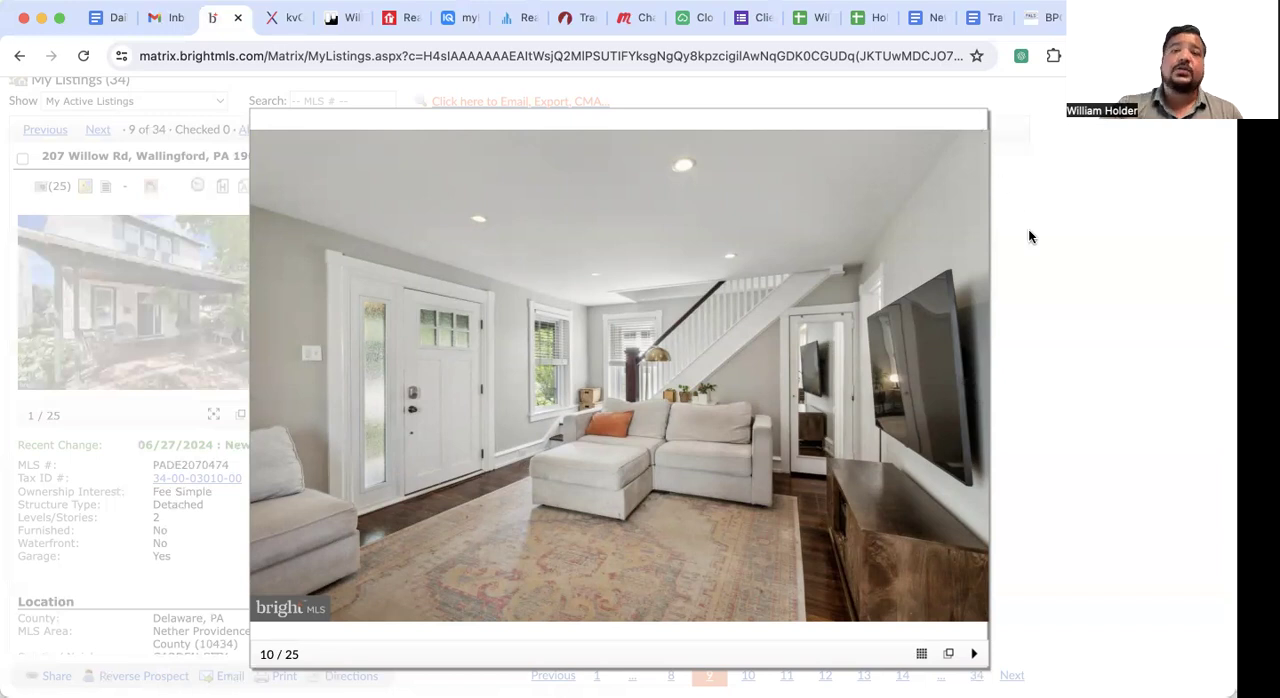